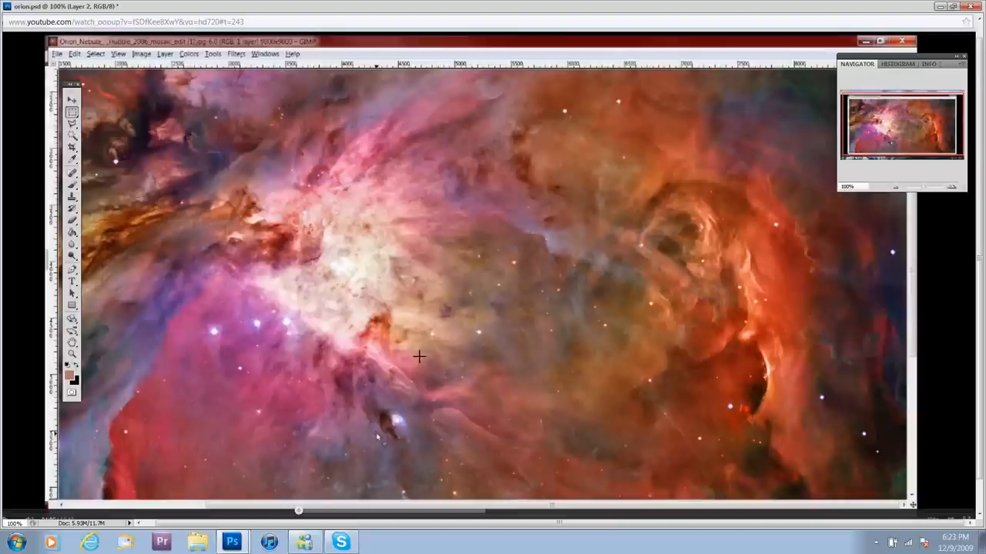
mouse_move(435, 399)
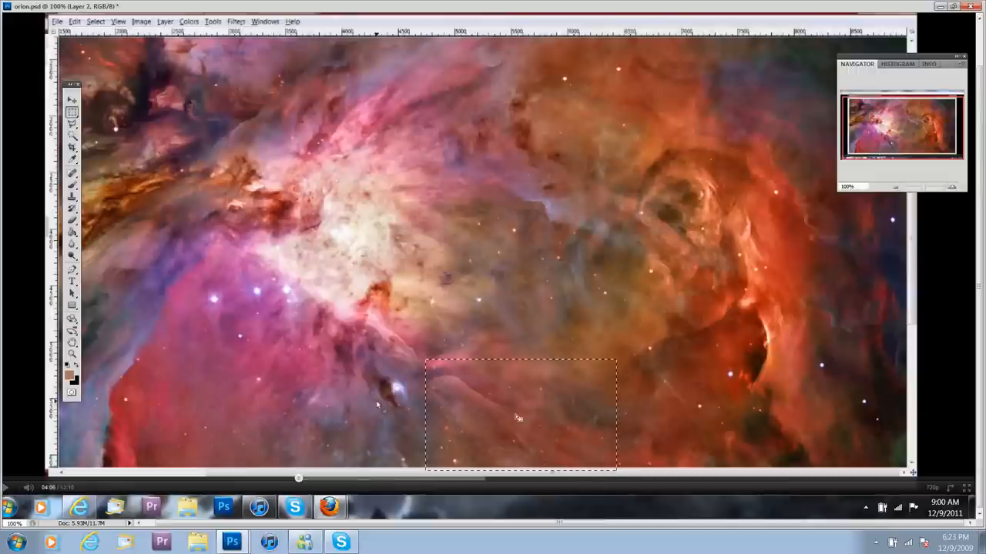
Step: Nudge the old selection left, then marquee-select the upper-centre cloud patch
left_click_drag(520, 416, 485, 401)
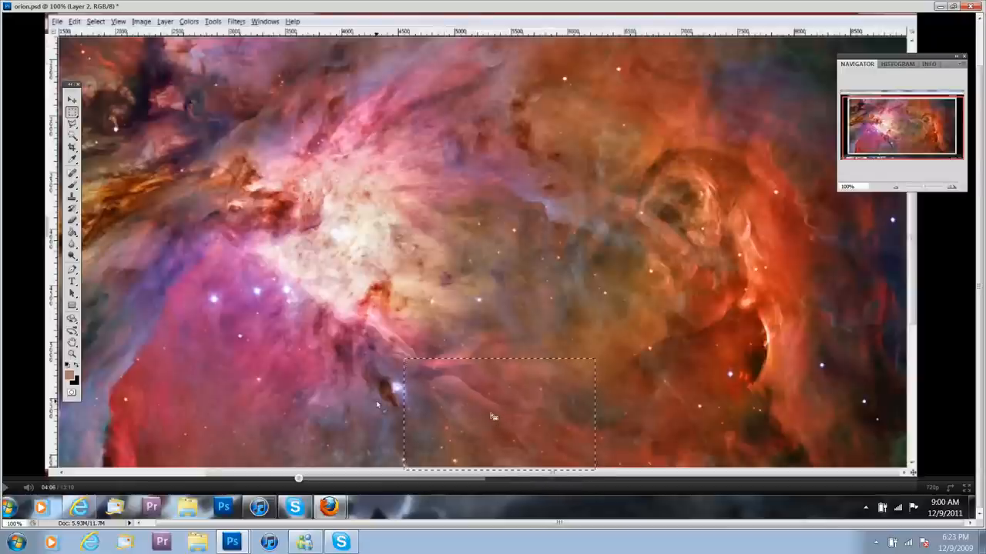
mouse_move(521, 414)
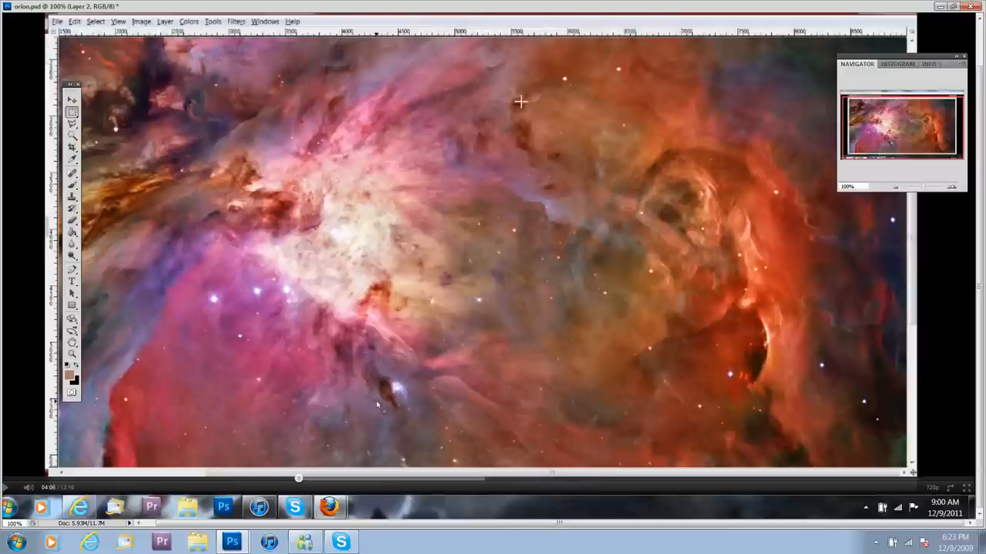
left_click_drag(499, 74, 666, 246)
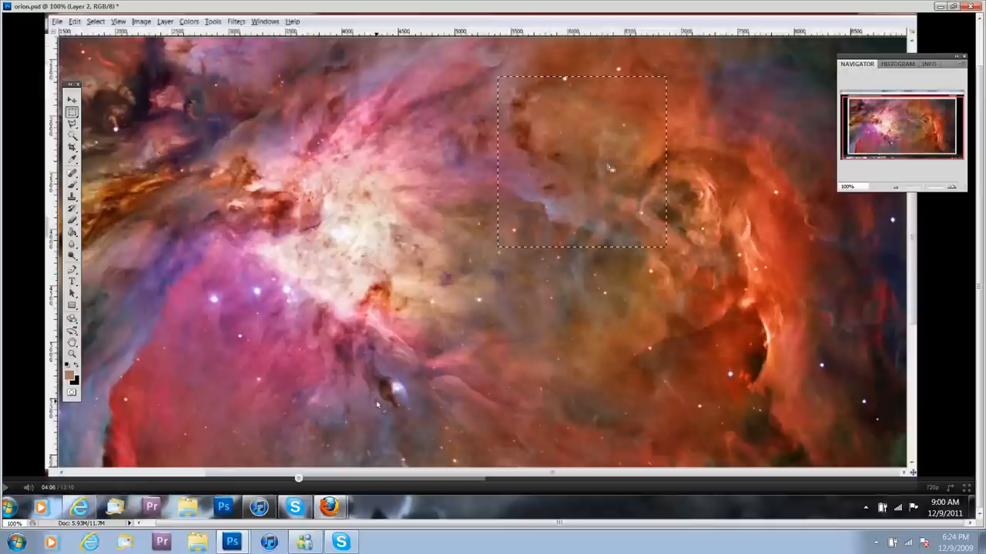
mouse_move(537, 146)
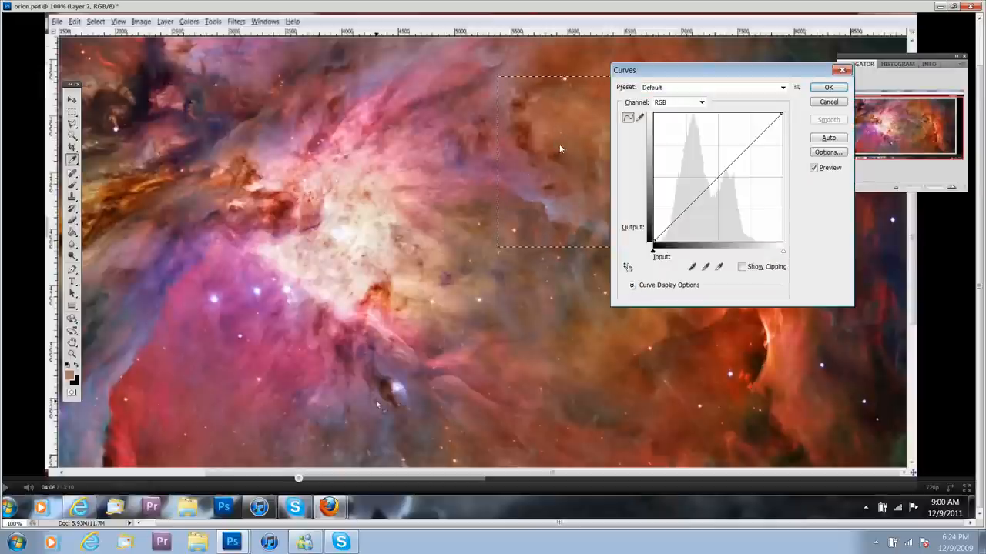
Step: Brighten and warp the Curves on the selected patch, then cancel without applying
left_click_drag(705, 177, 705, 148)
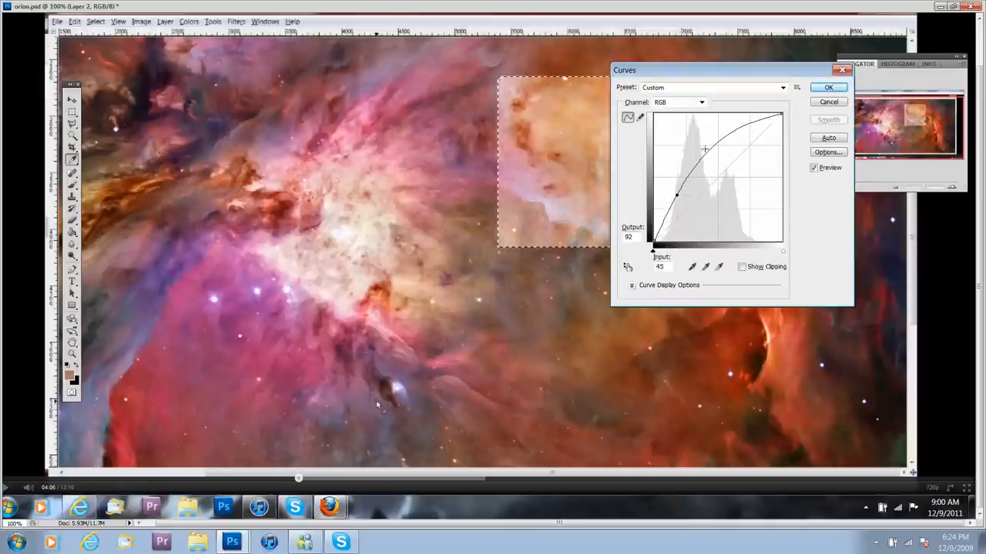
left_click_drag(704, 148, 701, 227)
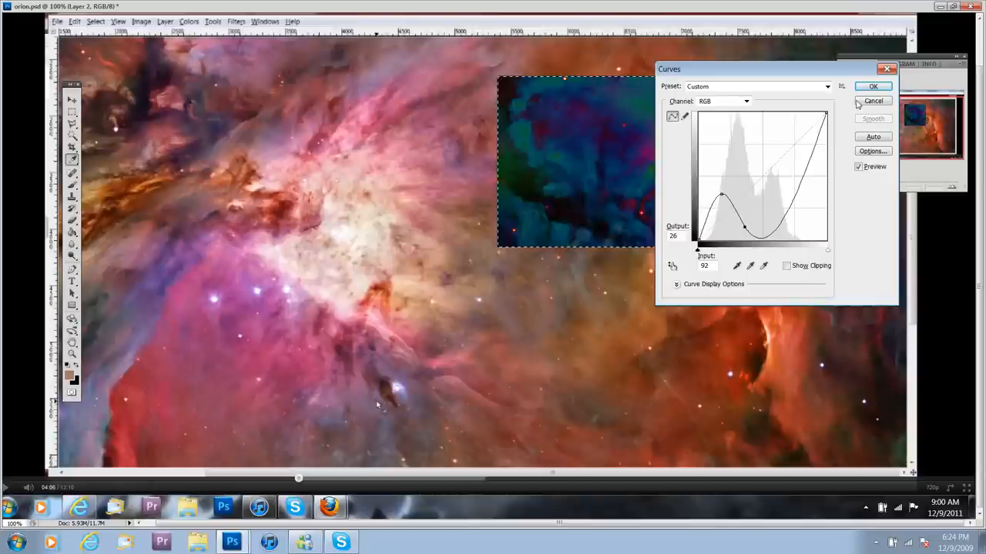
left_click(873, 85)
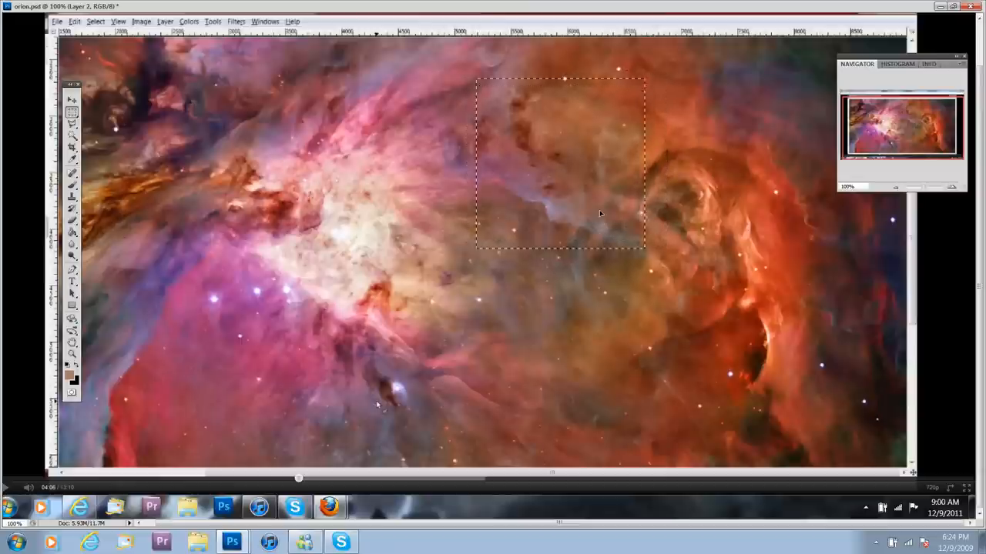
Step: Move the marquee selection further left over the upper clouds
left_click_drag(561, 164, 516, 154)
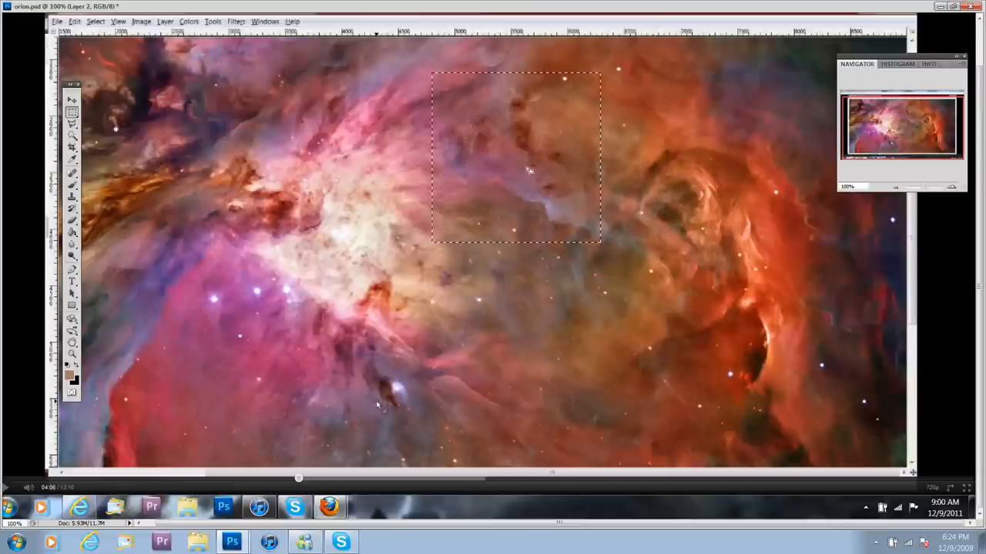
mouse_move(564, 198)
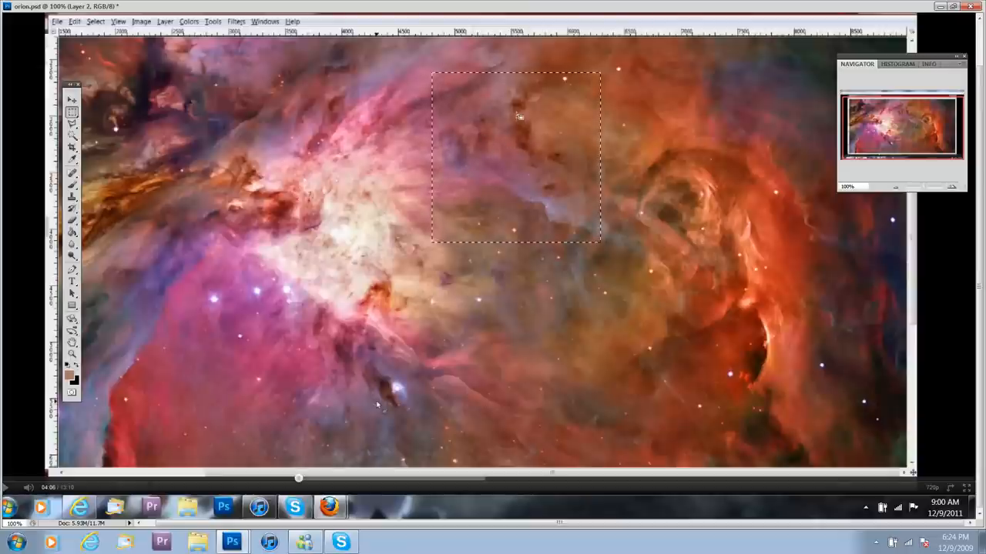
mouse_move(597, 181)
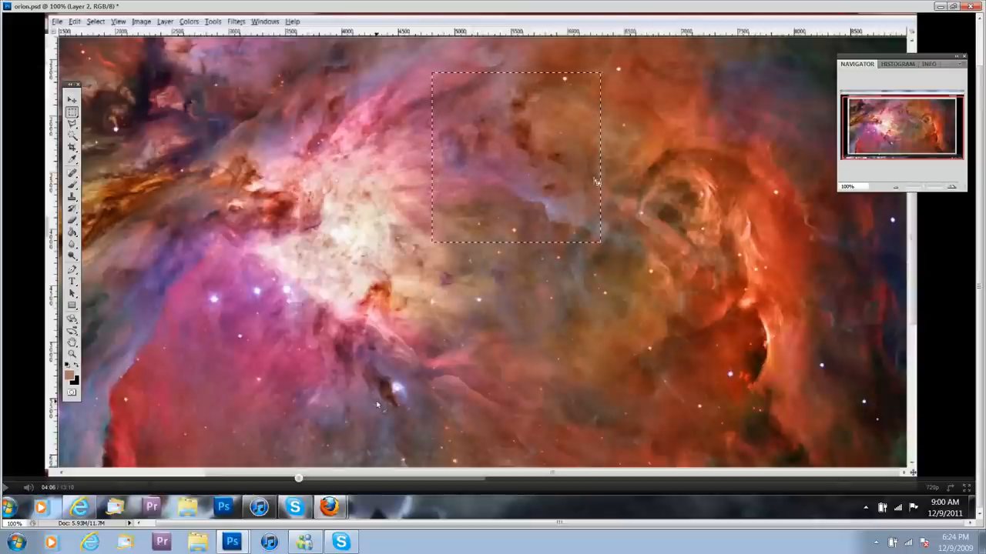
mouse_move(589, 125)
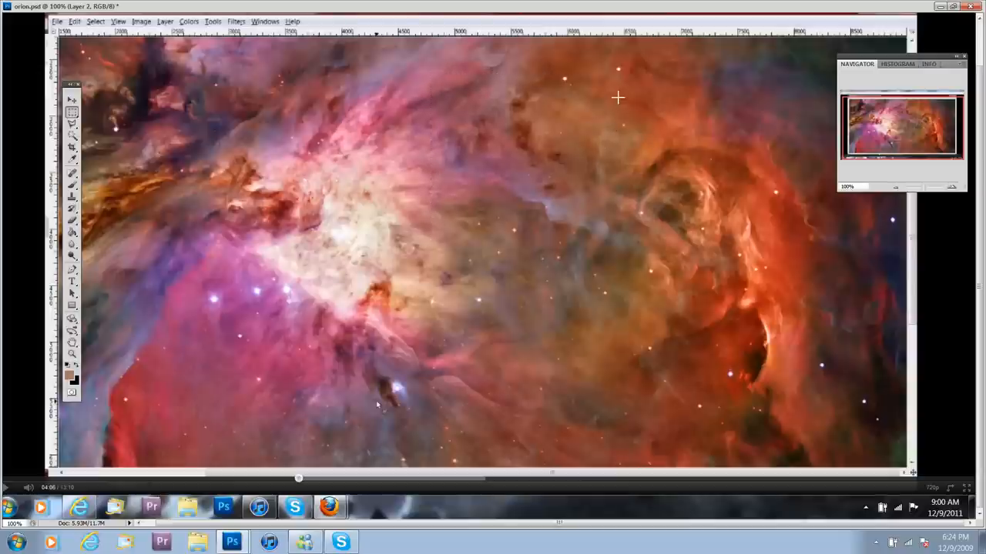
Step: Draw a large rectangular selection over the bright core and surrounding clouds
left_click_drag(616, 99, 627, 195)
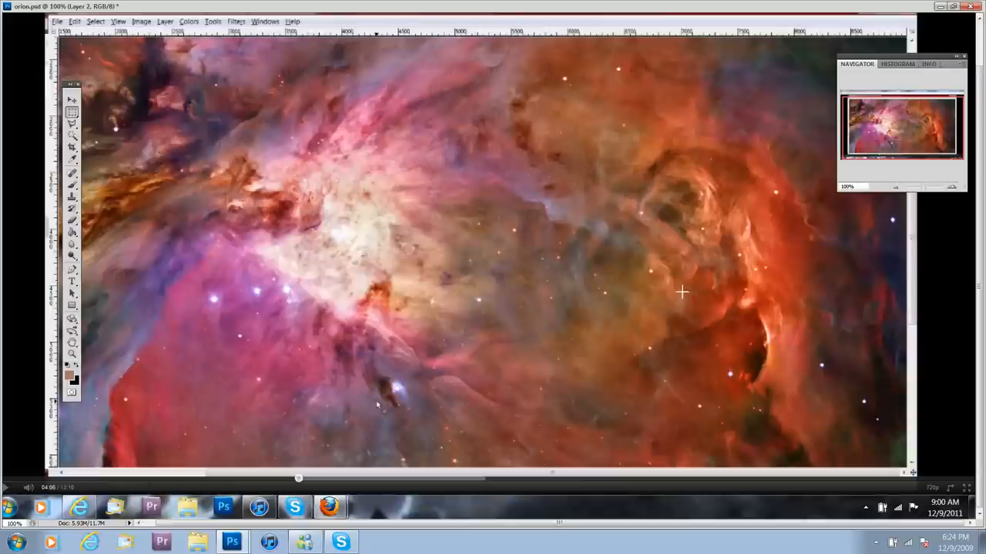
left_click_drag(516, 87, 807, 430)
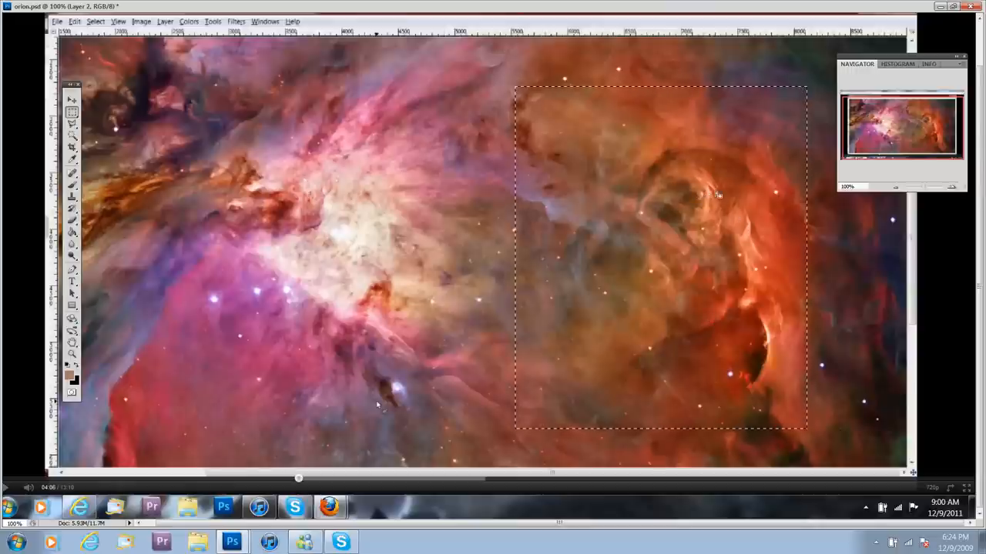
mouse_move(766, 339)
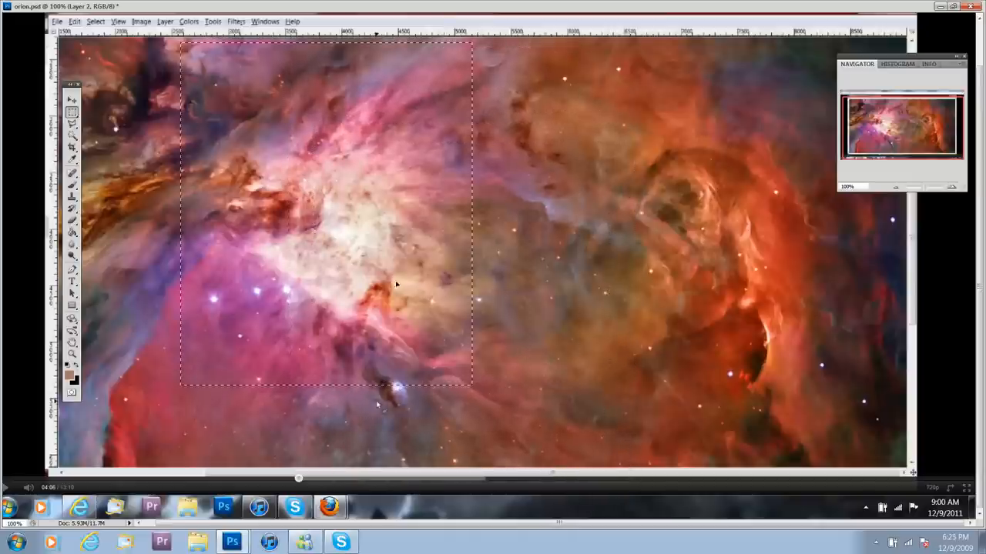
Step: Marquee the right-hand orange swirl clouds and shift the selection slightly up-left
left_click_drag(397, 285, 223, 196)
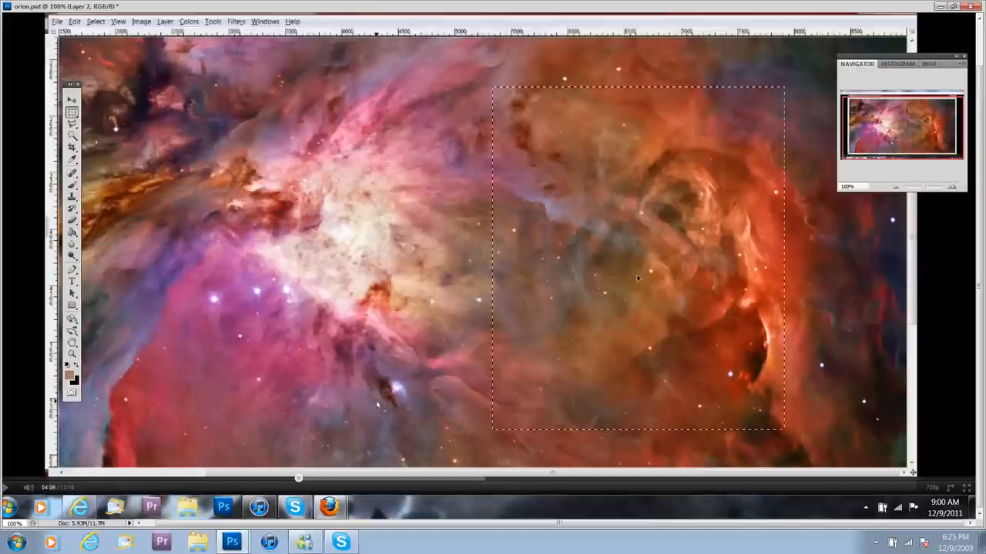
left_click_drag(637, 278, 613, 256)
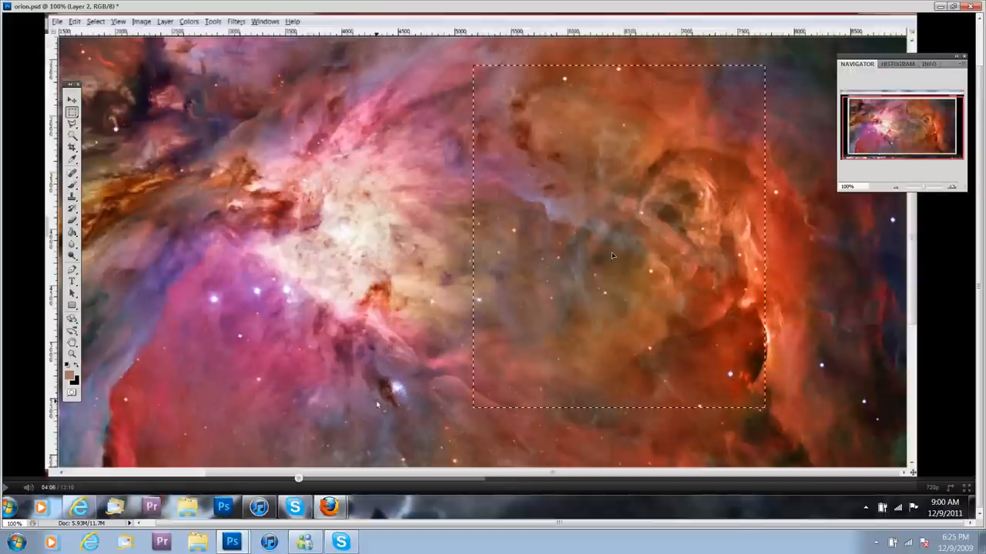